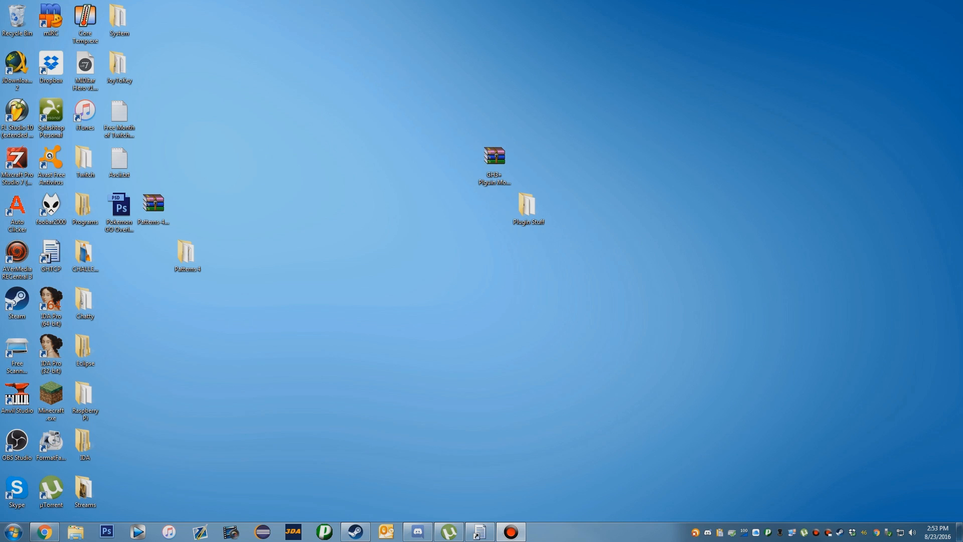
mouse_move(446, 120)
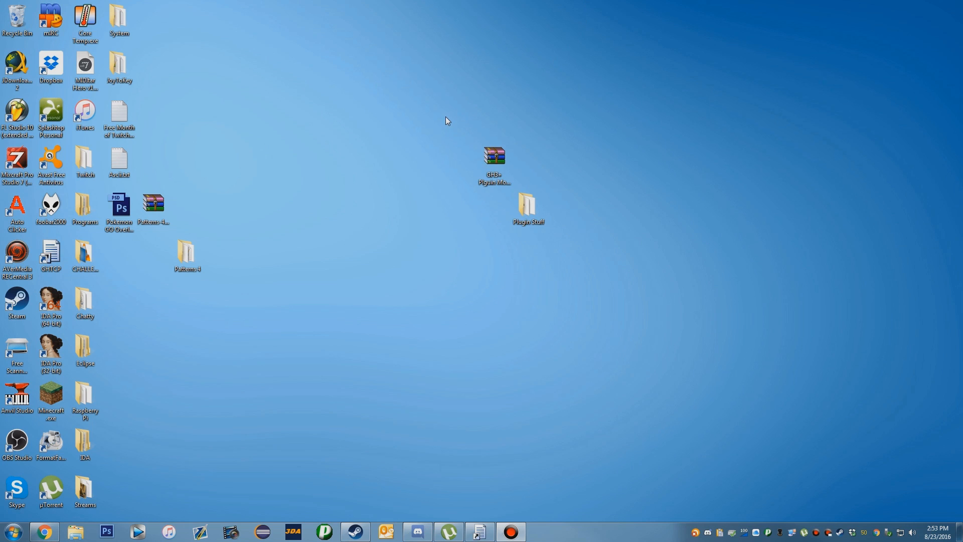
Open GH3+ Plugin Mod.7z in WinRAR from the Plugin Stuff folder
click(494, 155)
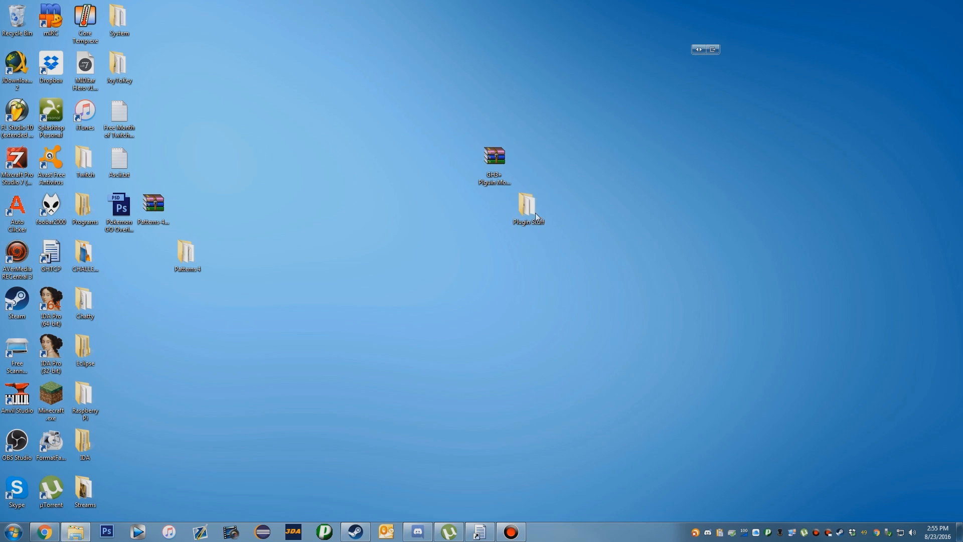
double_click(528, 204)
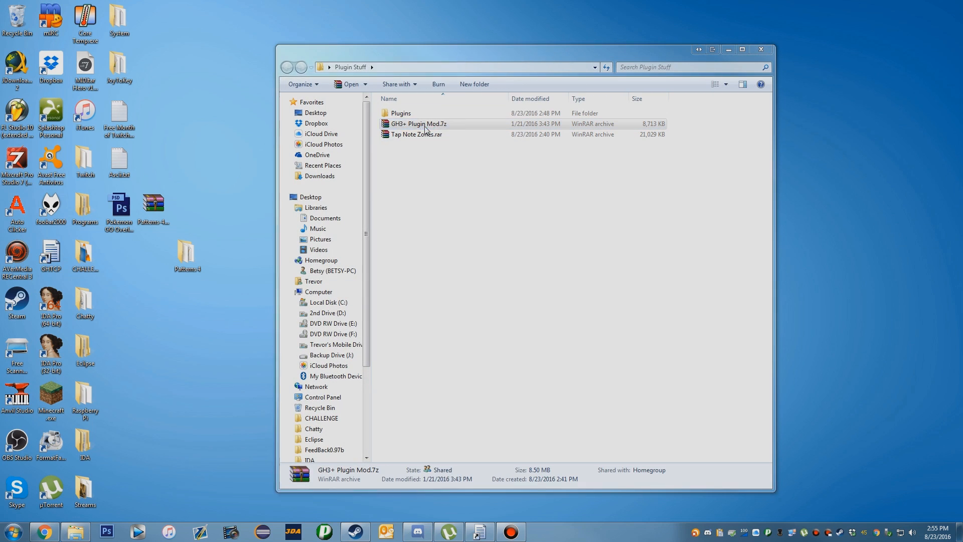
double_click(417, 124)
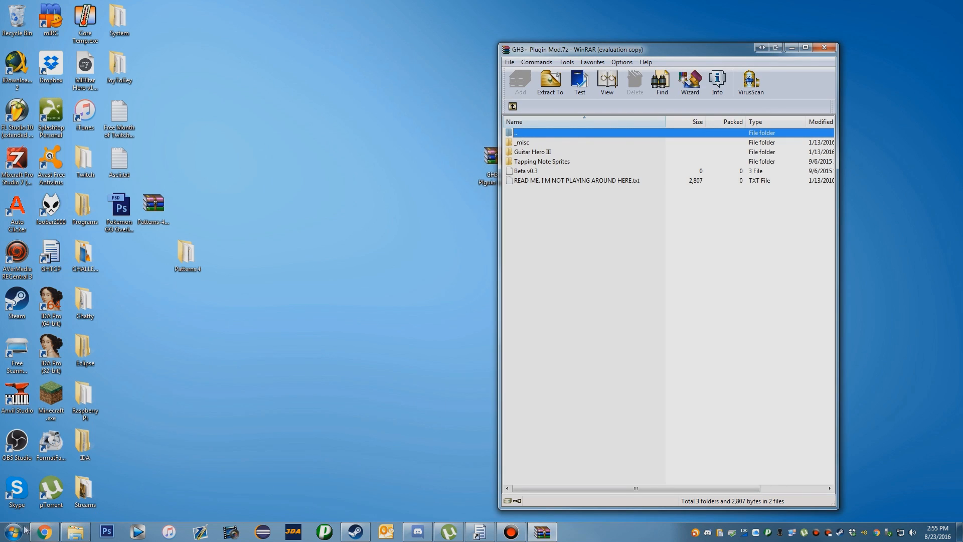
Open a second Explorer window at C:\Program Files (x86)\Aspyr\Guitar Hero III
click(74, 530)
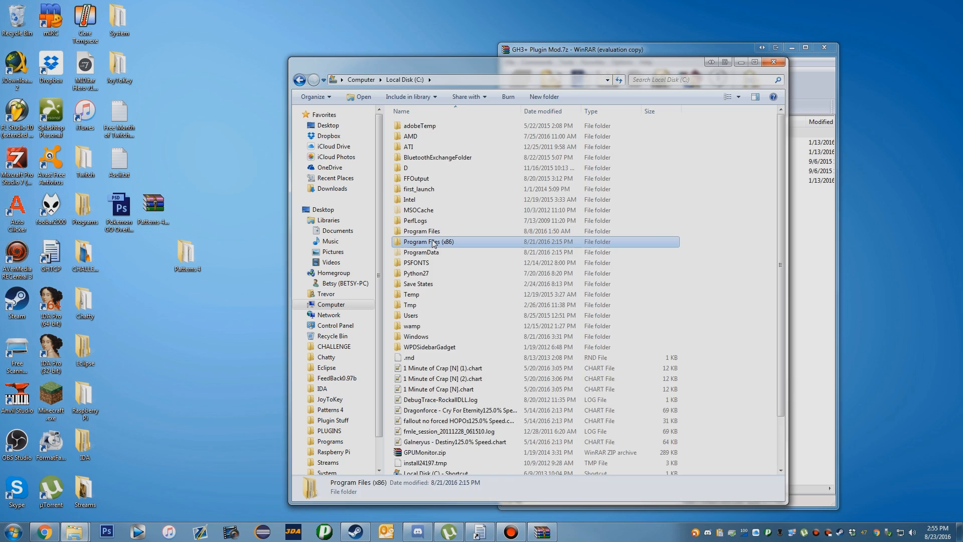
double_click(428, 241)
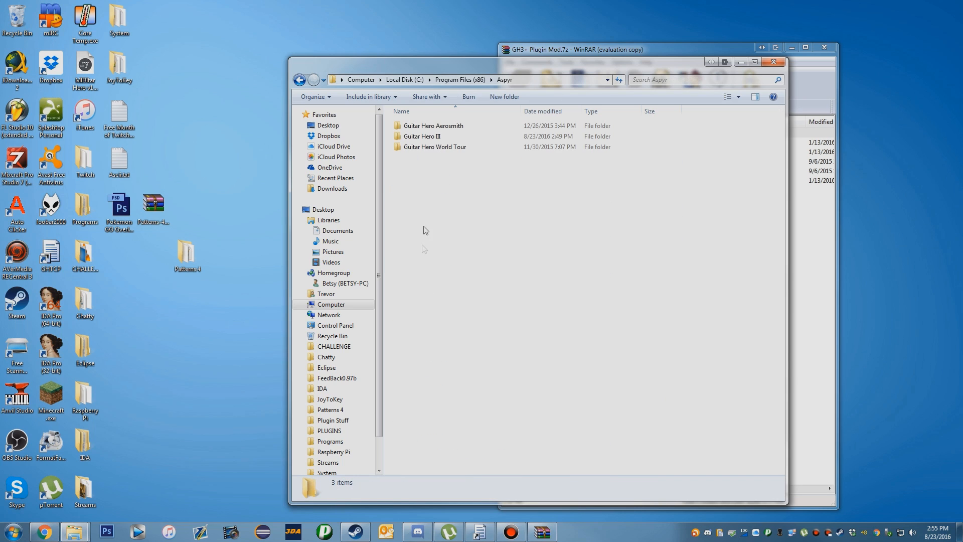
double_click(423, 136)
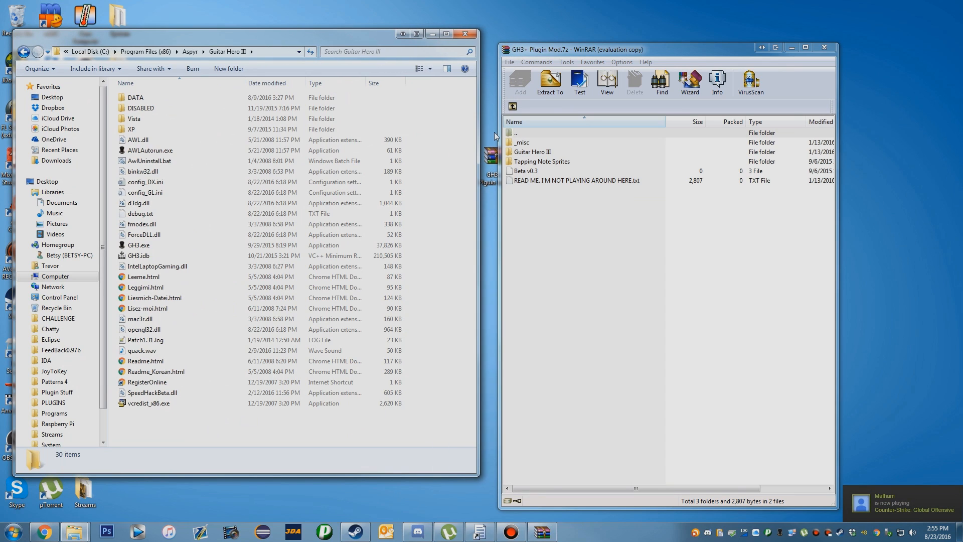
Move the archive's gh3.exe into the game folder, replacing the old one, and open PLUGINS
click(533, 151)
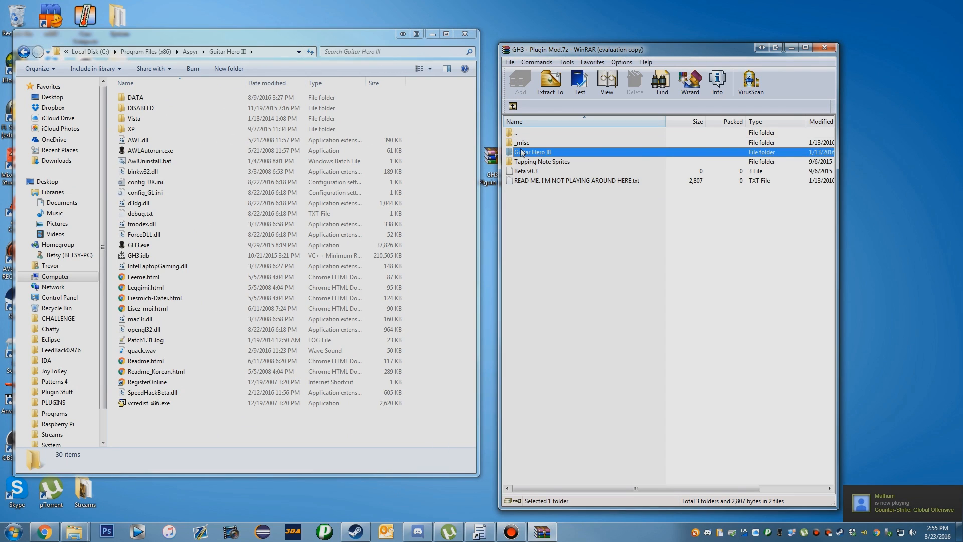
double_click(536, 151)
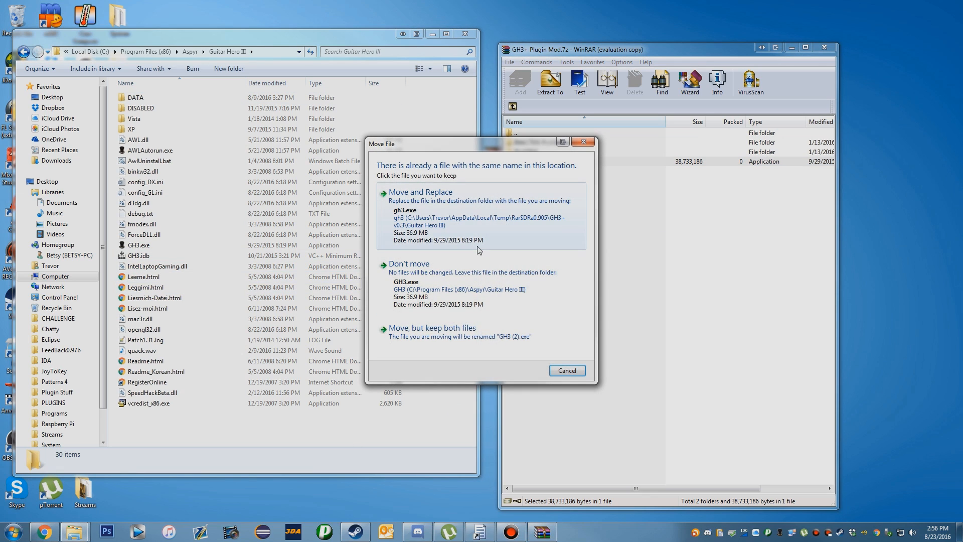
mouse_move(439, 212)
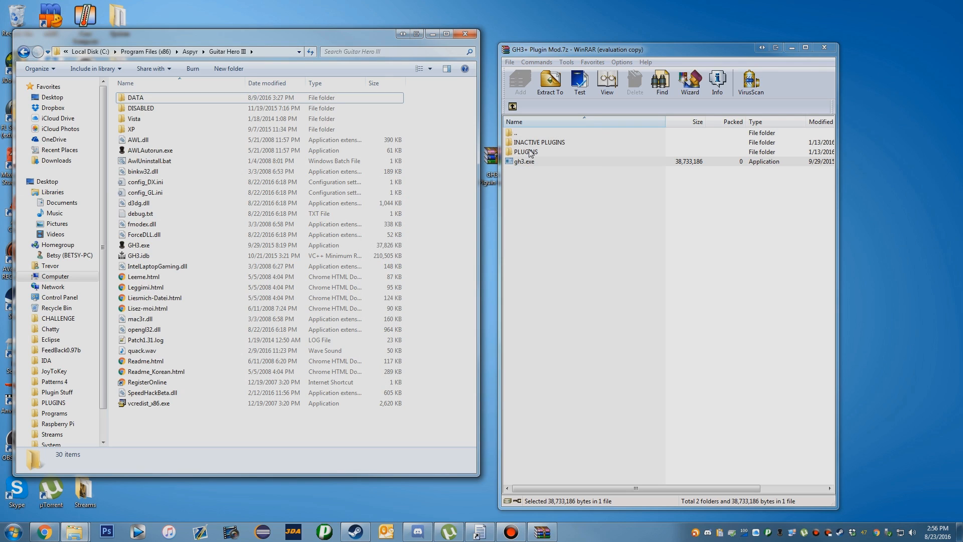
mouse_move(538, 155)
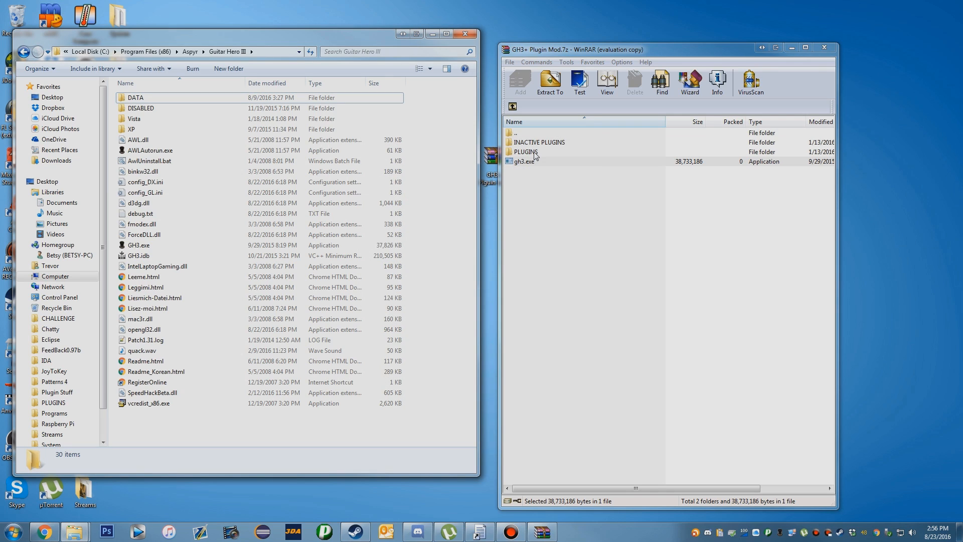
double_click(526, 152)
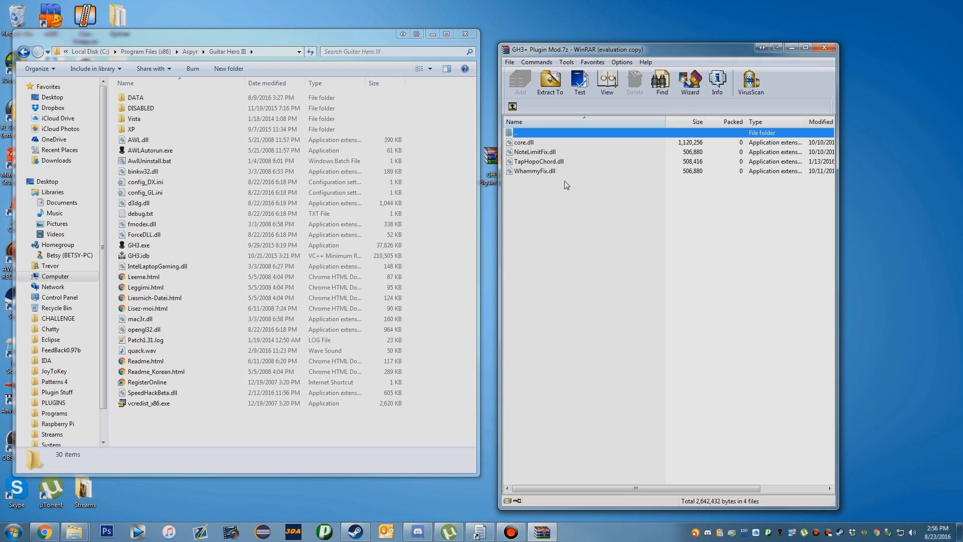
mouse_move(620, 196)
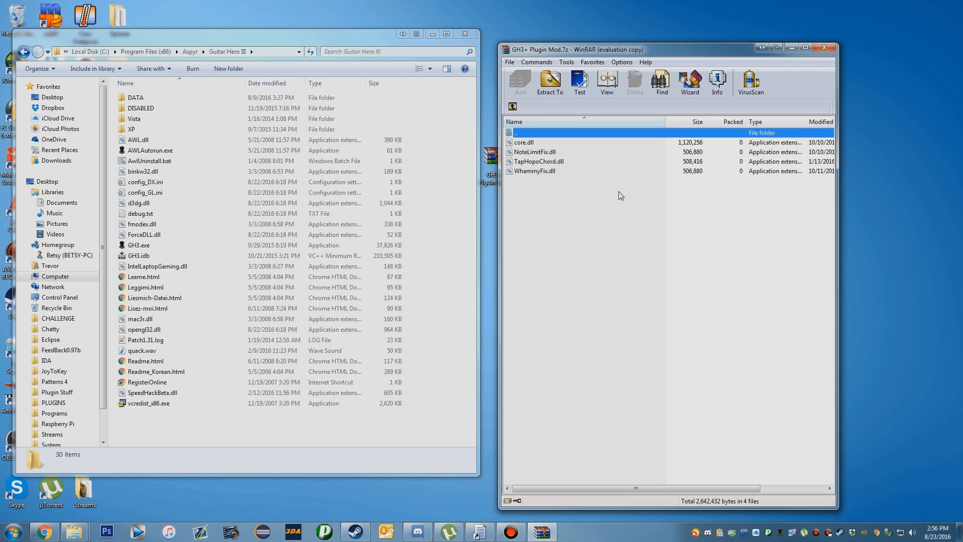
mouse_move(771, 164)
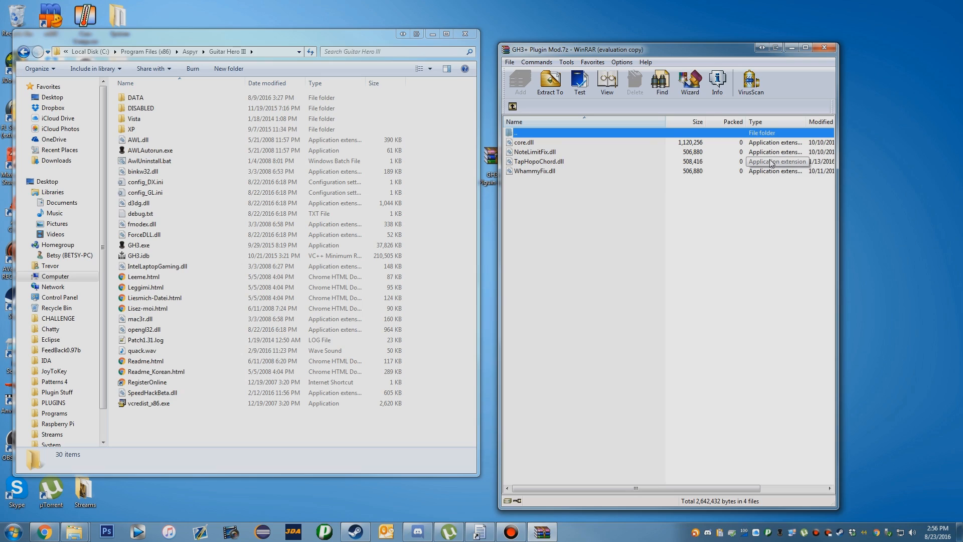
mouse_move(550, 171)
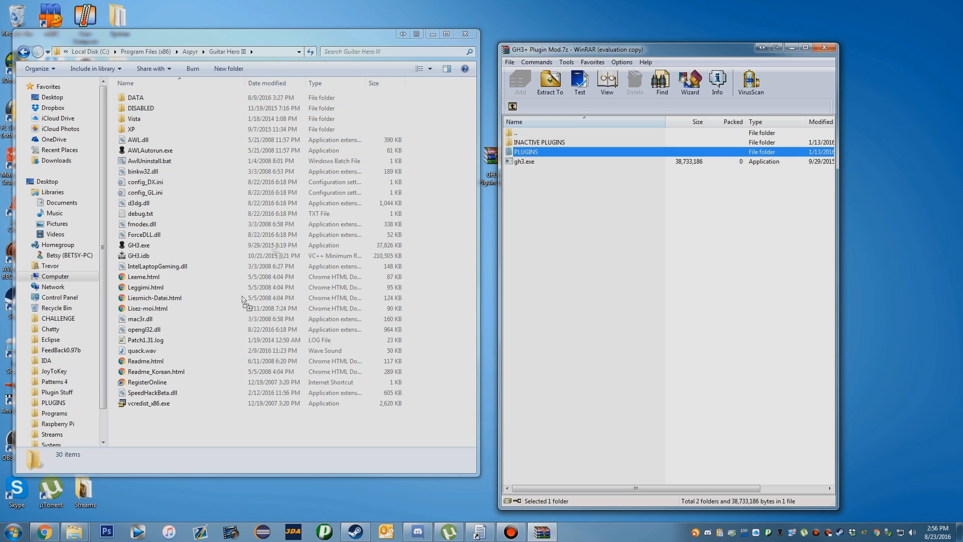
Open the new PLUGINS folder with its four DLLs and close the archive
click(549, 80)
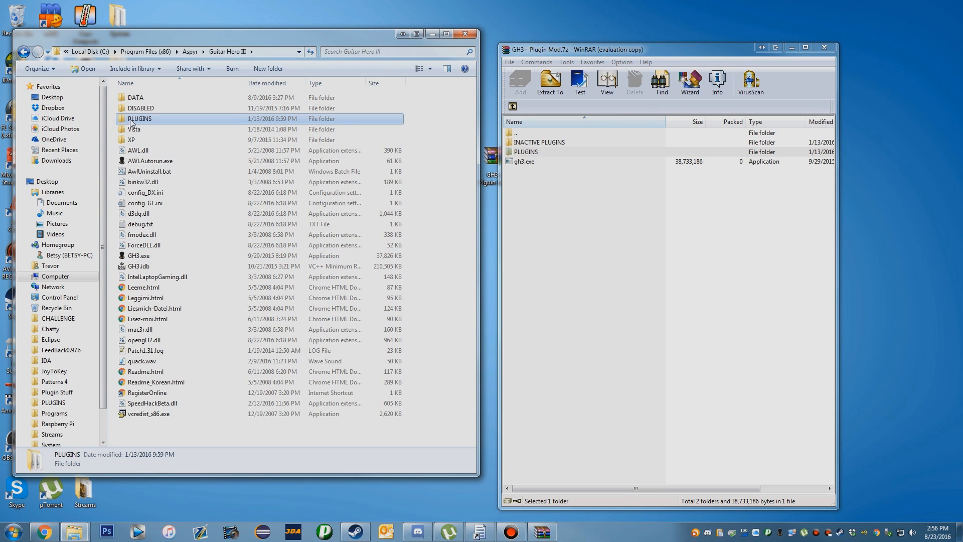
mouse_move(134, 123)
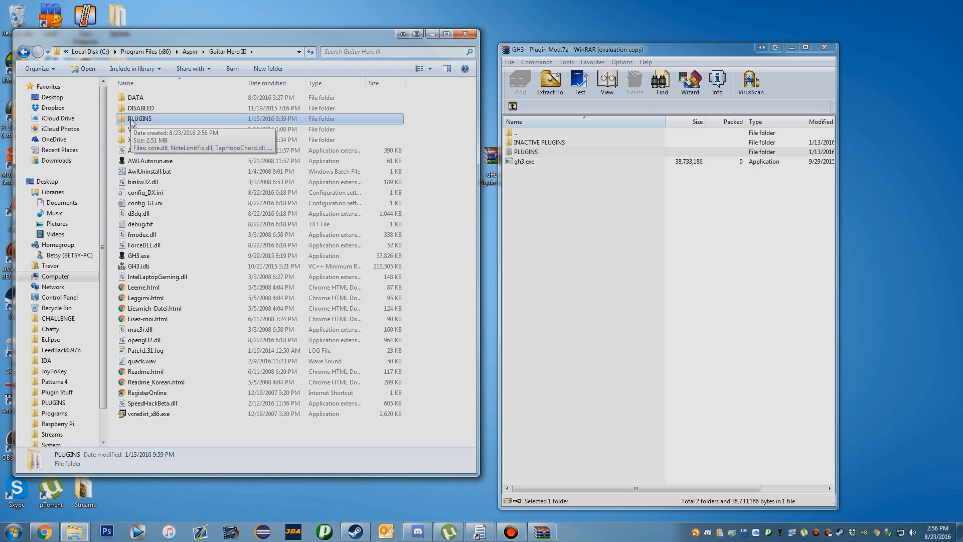
double_click(139, 119)
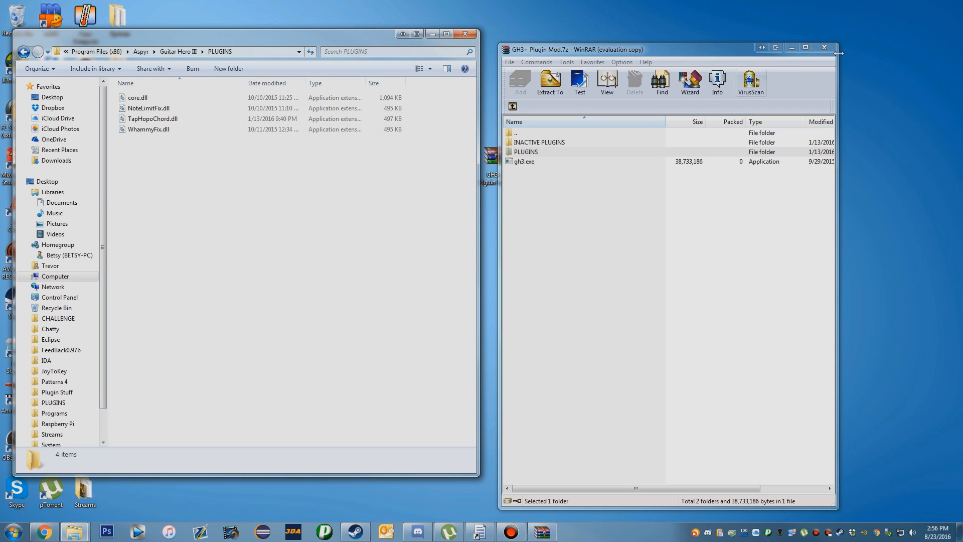
click(824, 44)
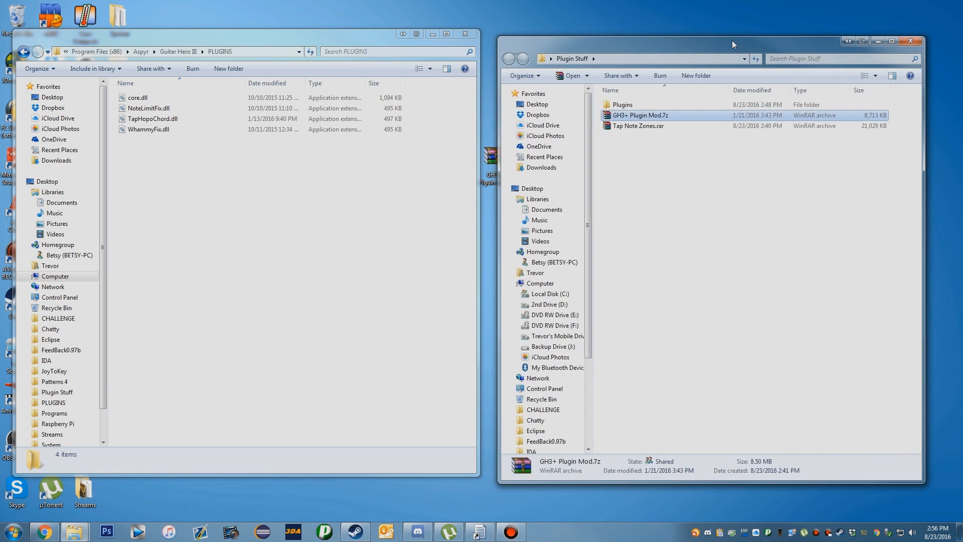
Add TiltFix.dll from TiltFix.rar into the PLUGINS folder
double_click(623, 104)
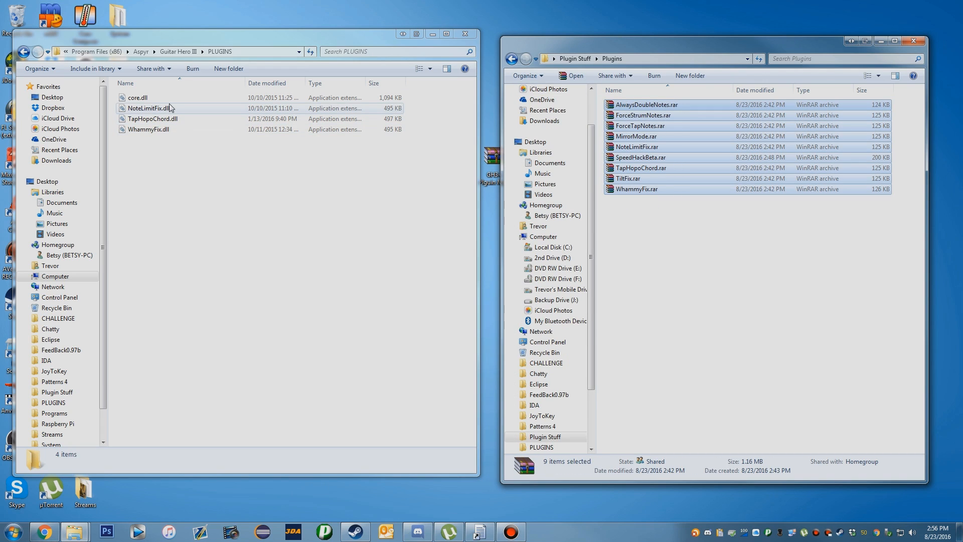
click(627, 178)
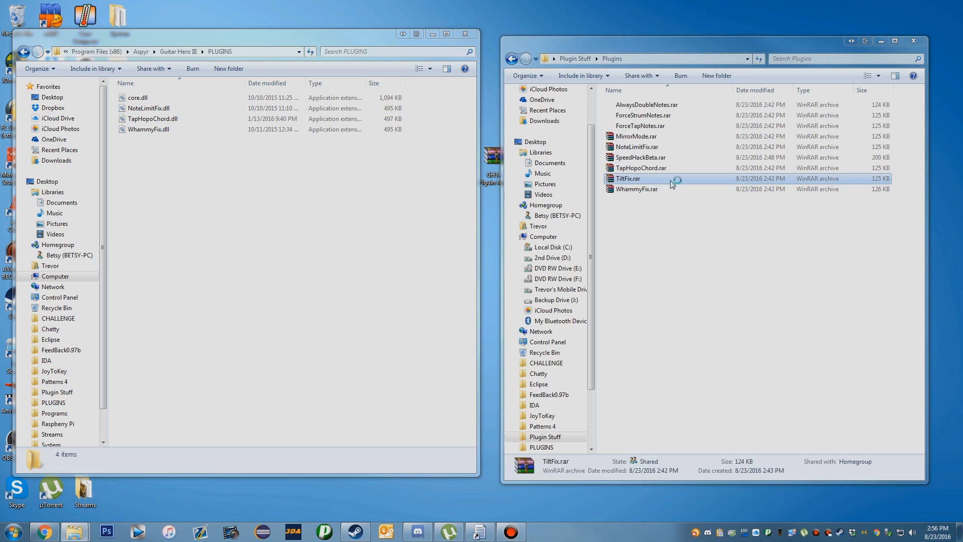
double_click(626, 178)
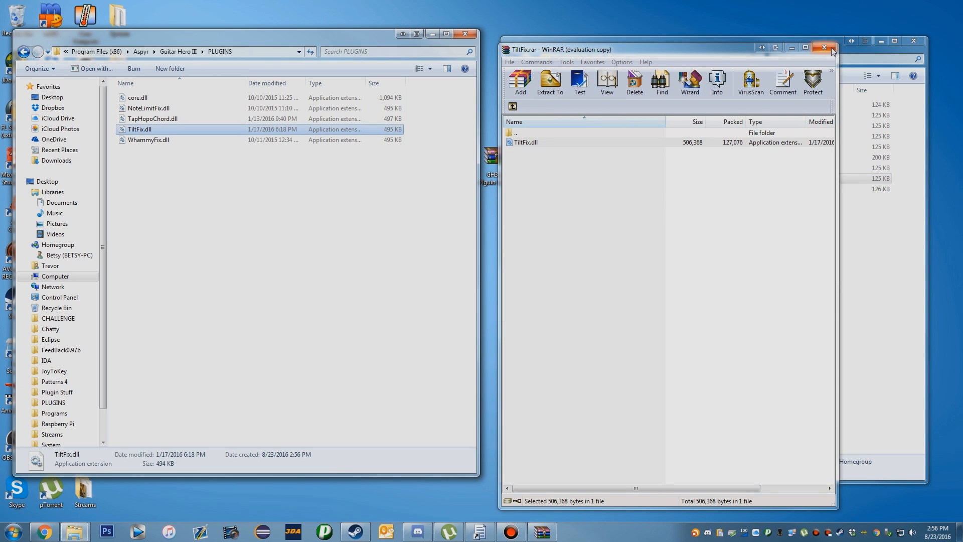
click(823, 46)
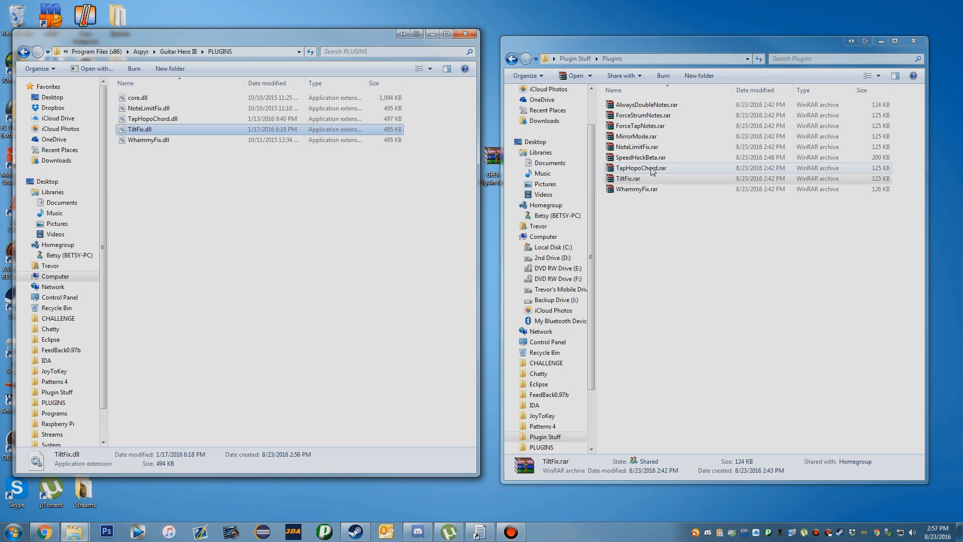
Replace TapHopoChord.dll in PLUGINS with the newer version from TapHopoChord.rar
double_click(639, 167)
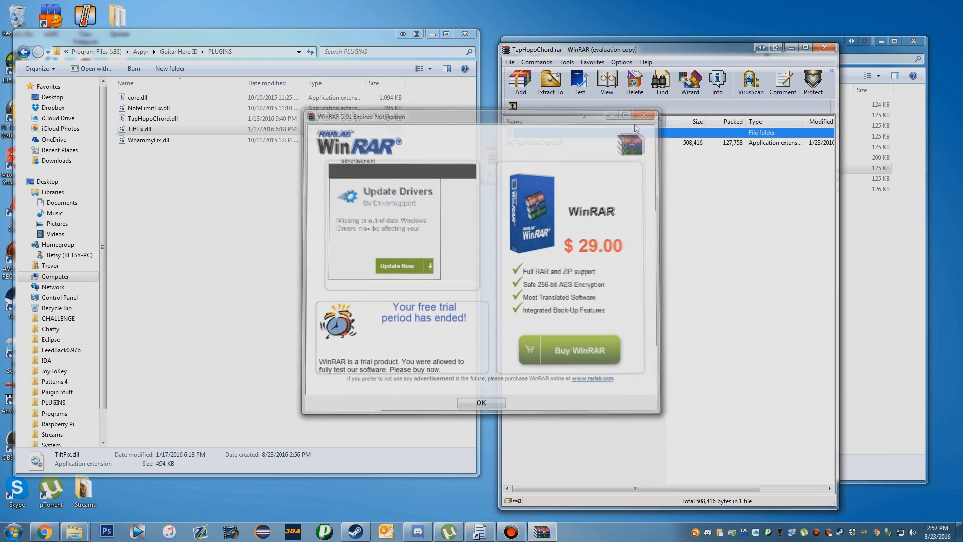
click(481, 403)
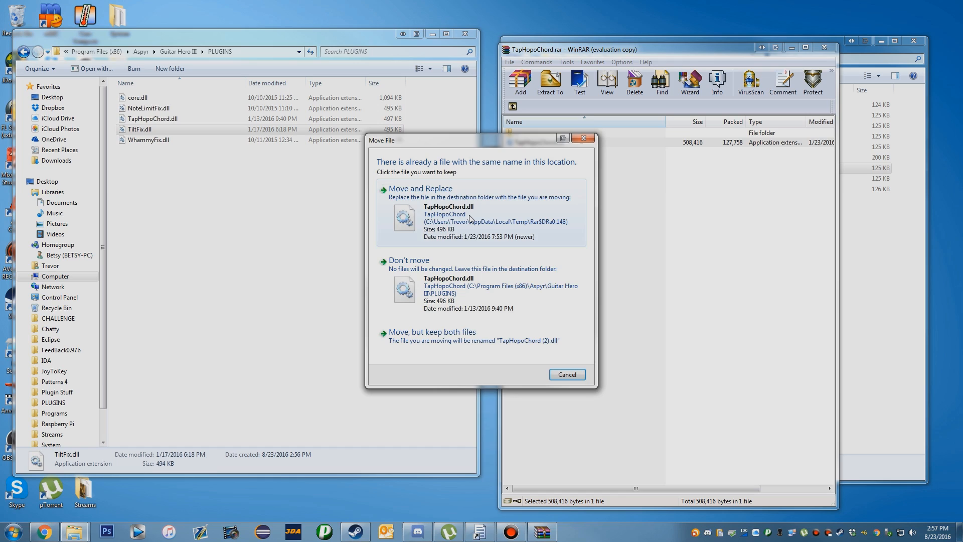
click(420, 188)
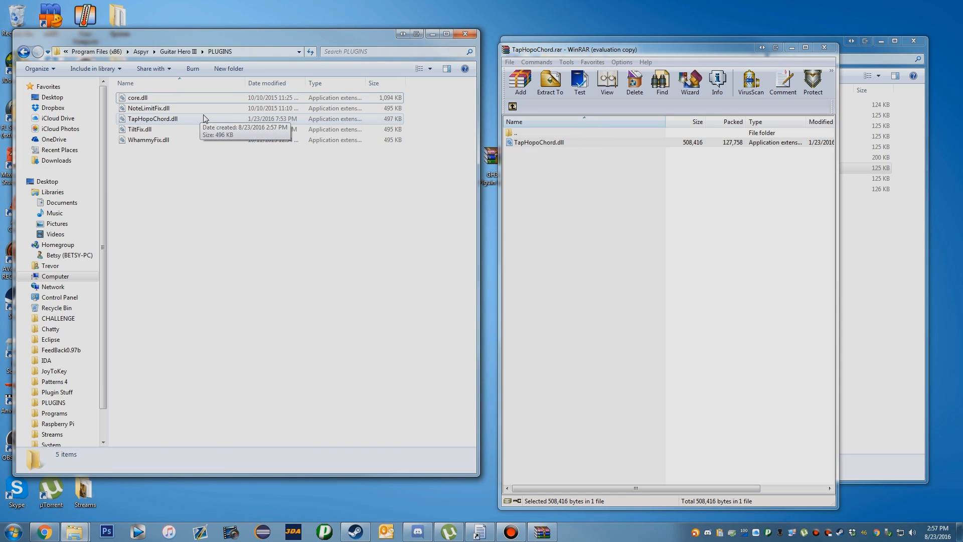
mouse_move(291, 196)
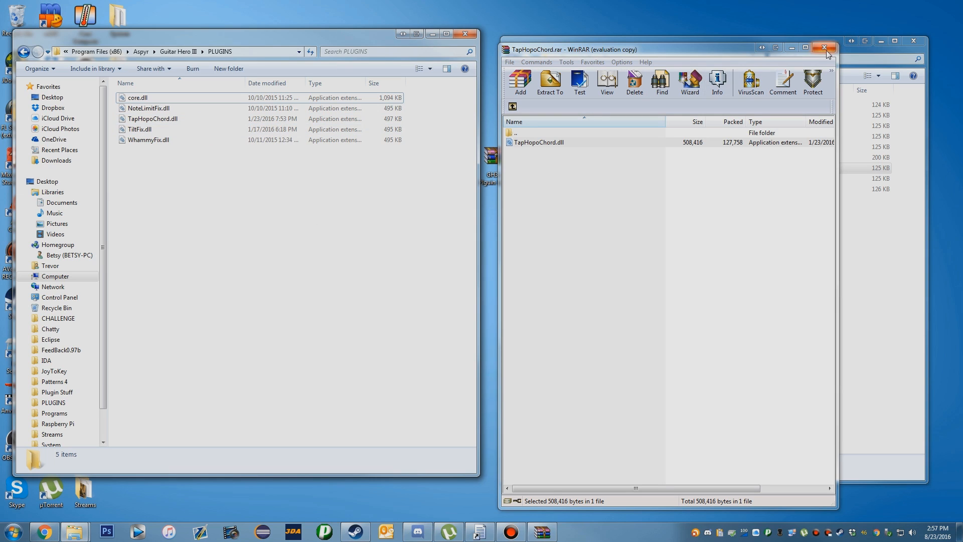
click(823, 47)
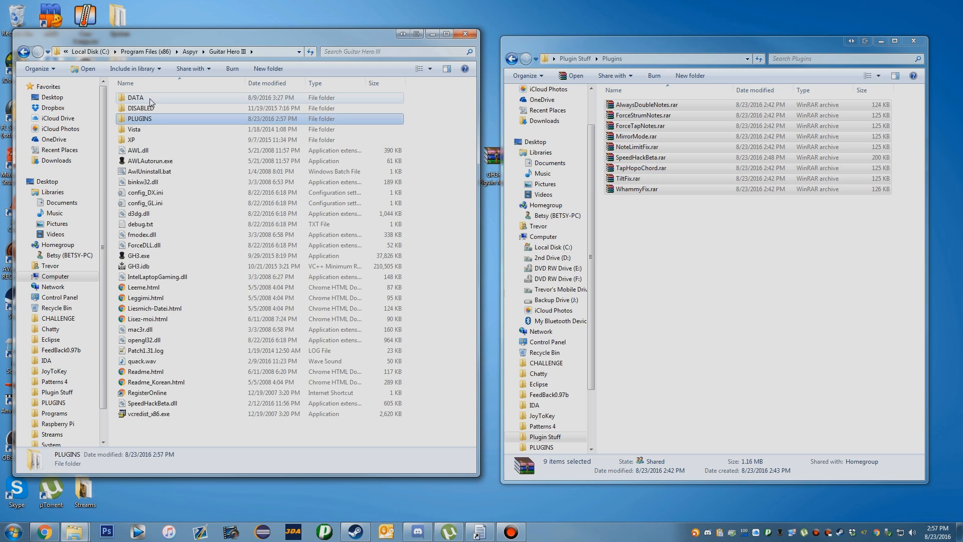
Navigate up from the Plugins folder to Plugin Stuff, showing Tap Note Clones.rar
double_click(142, 107)
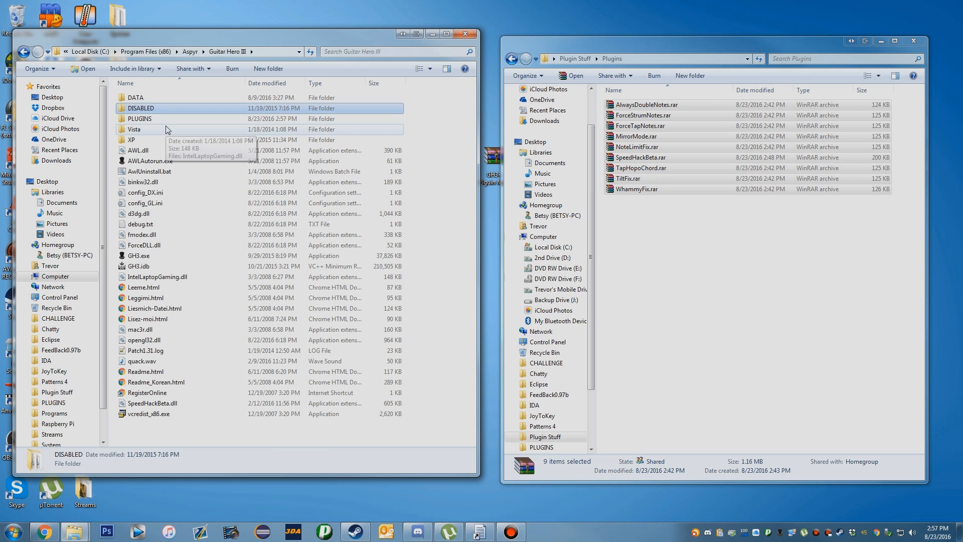
double_click(140, 118)
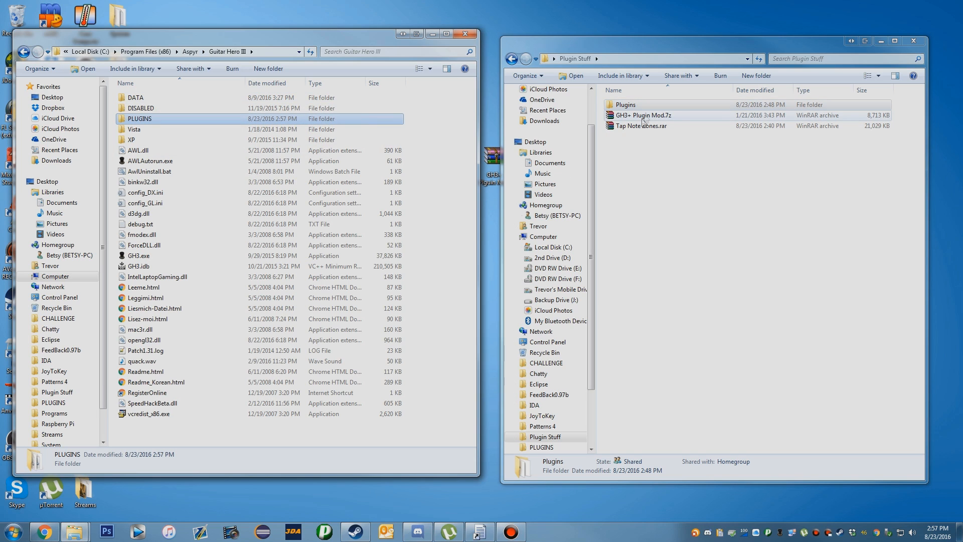
Move the three global .xen files from Tap Note Zones.rar into DATA\ZONES, replacing all
double_click(641, 125)
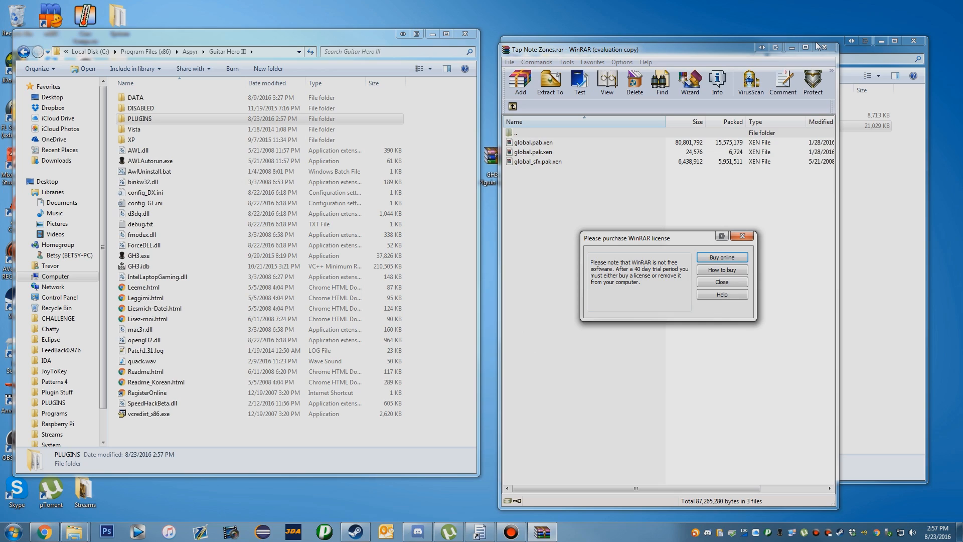
click(722, 281)
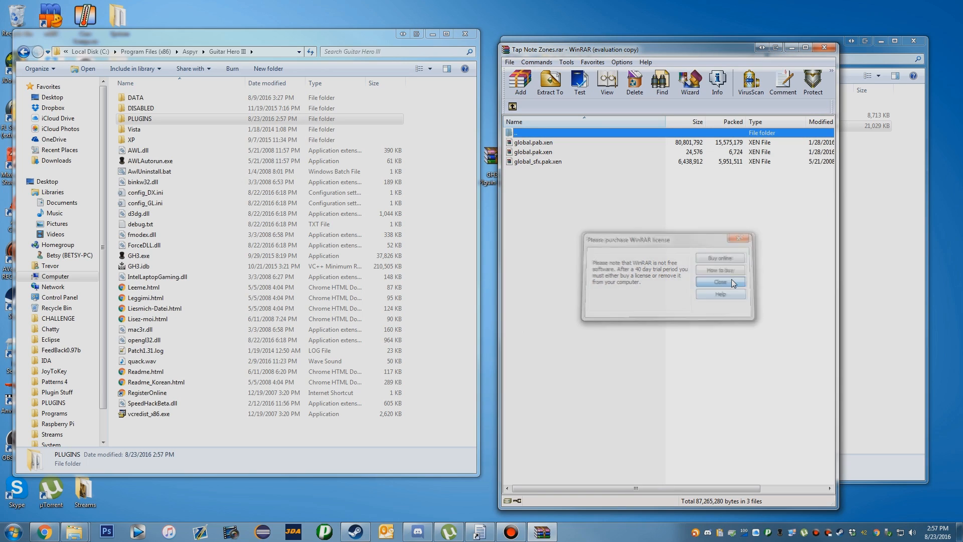
click(719, 282)
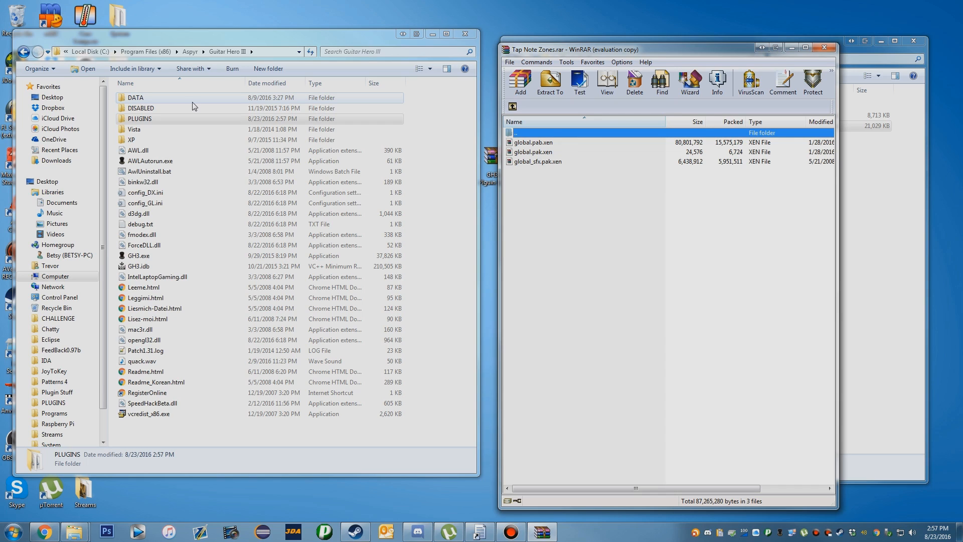
double_click(135, 97)
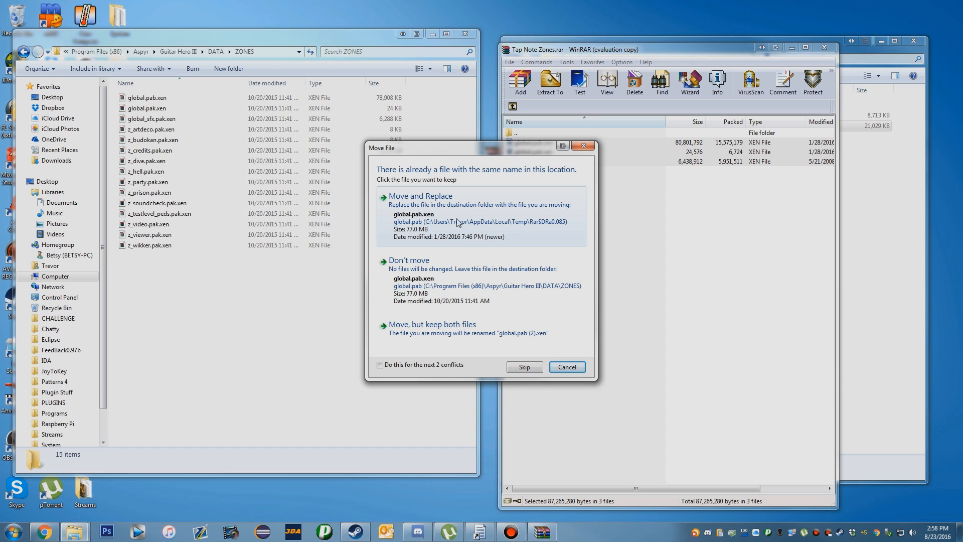
click(420, 195)
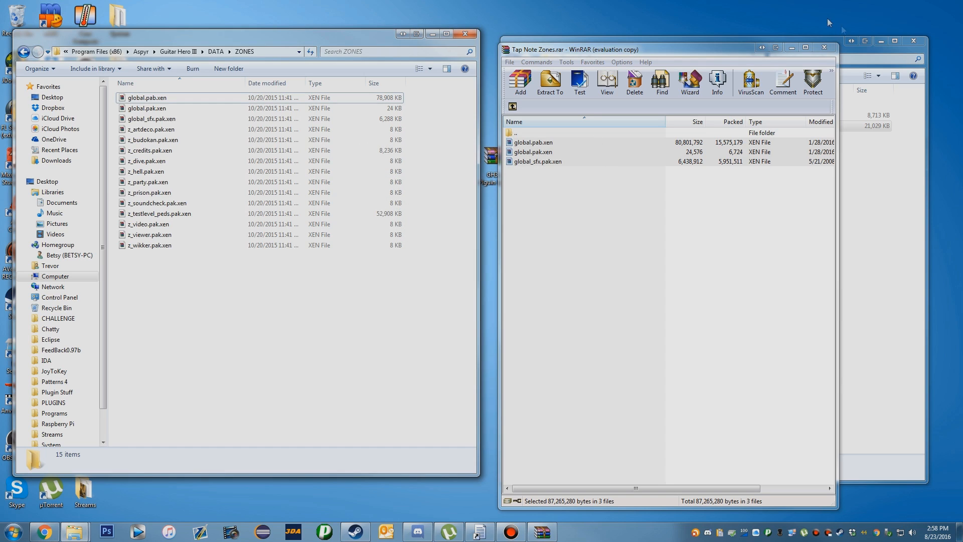